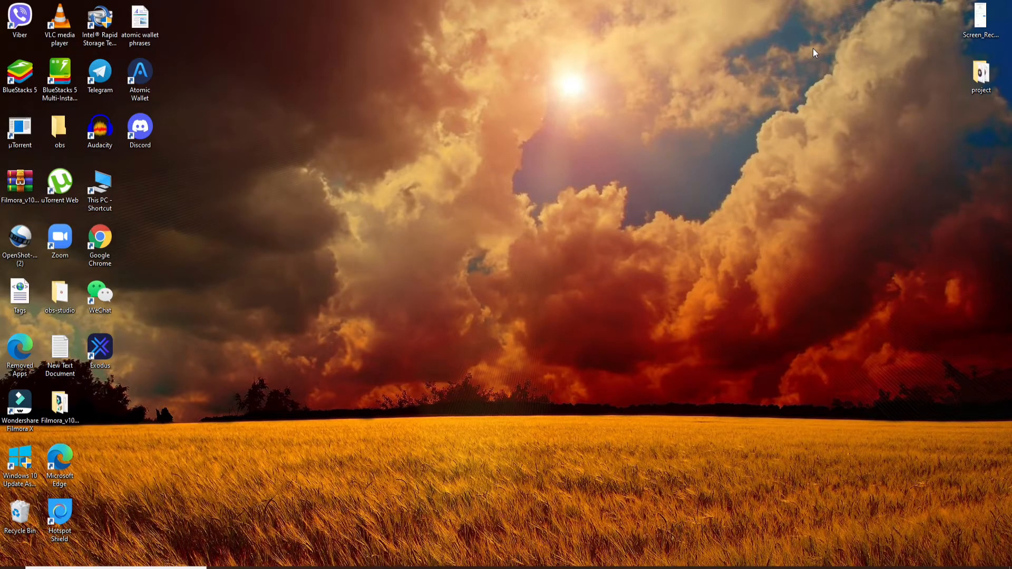
mouse_move(387, 384)
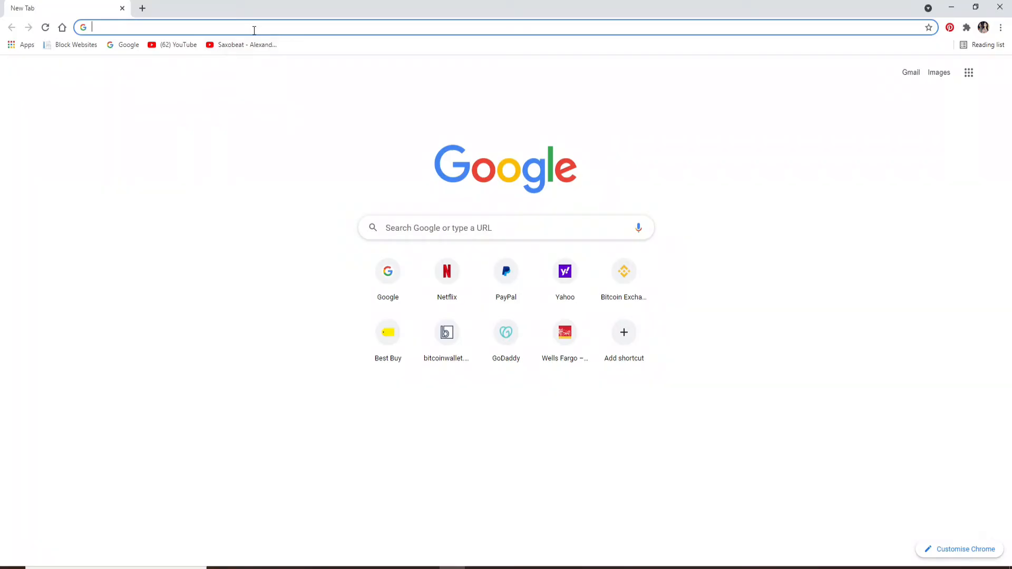
Step: Navigate to the Marcus by Goldman Sachs home page from the address bar
text(www.binance.com)
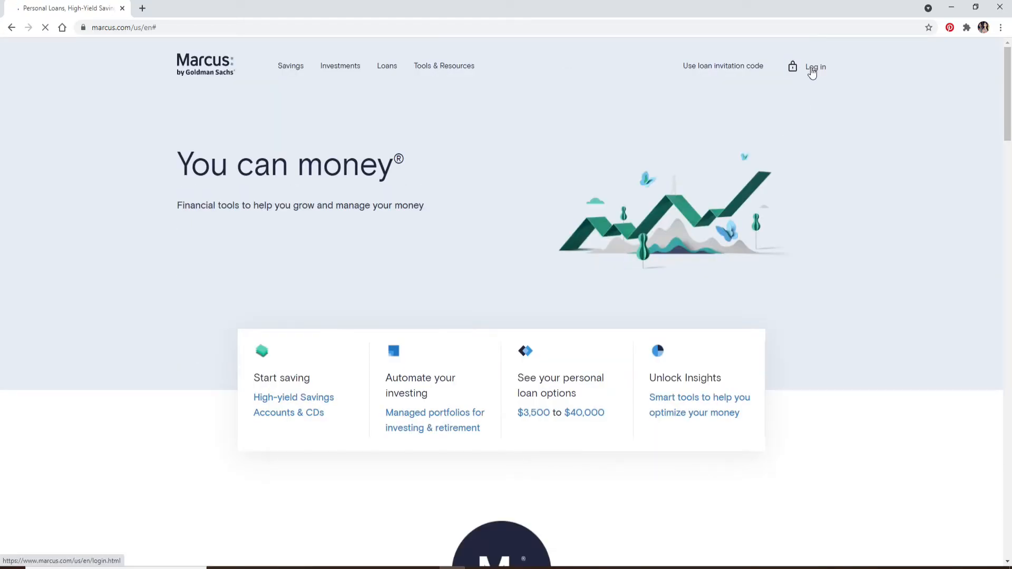
Step: Go to the secure login page and start the email address with 'rupadu'
click(815, 67)
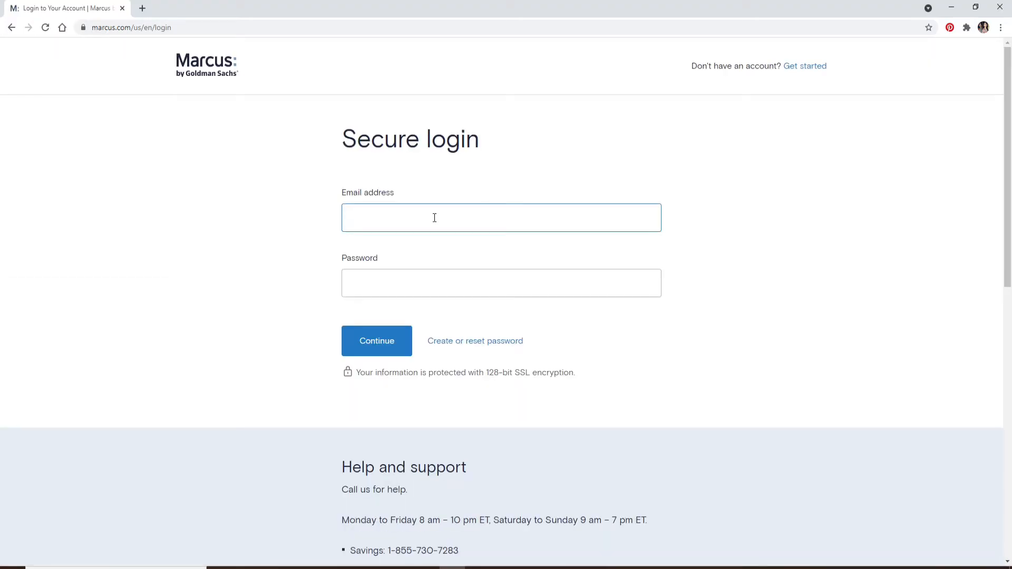
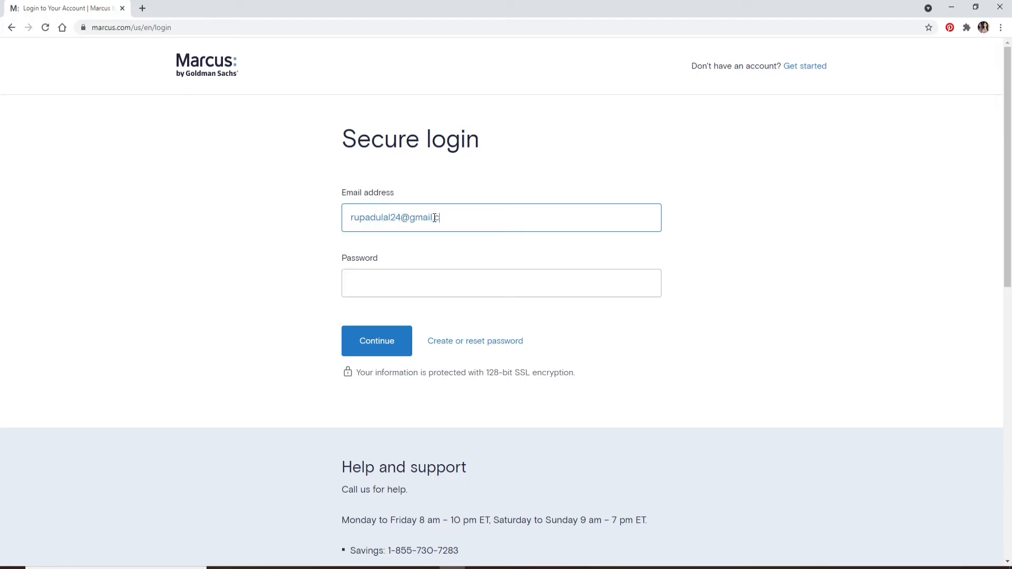
Step: Move to the Password field to enter the password, leaving the login unsubmitted
click(501, 282)
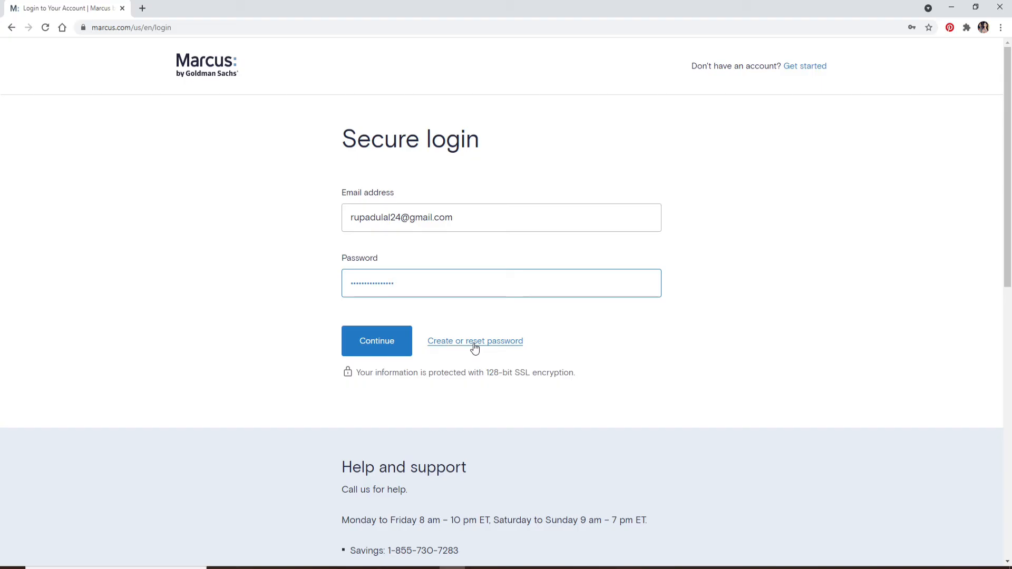
mouse_move(542, 270)
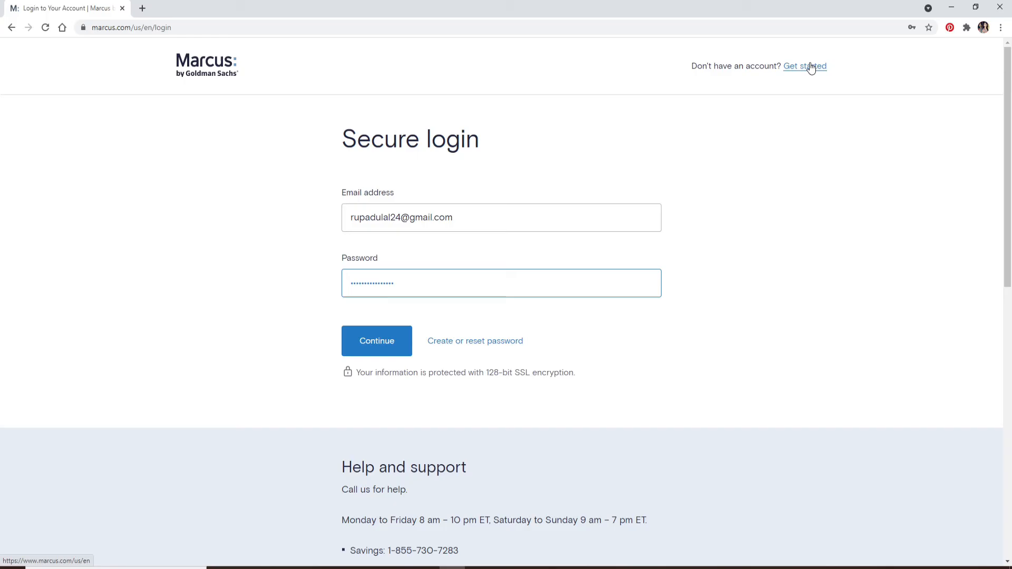
mouse_move(812, 71)
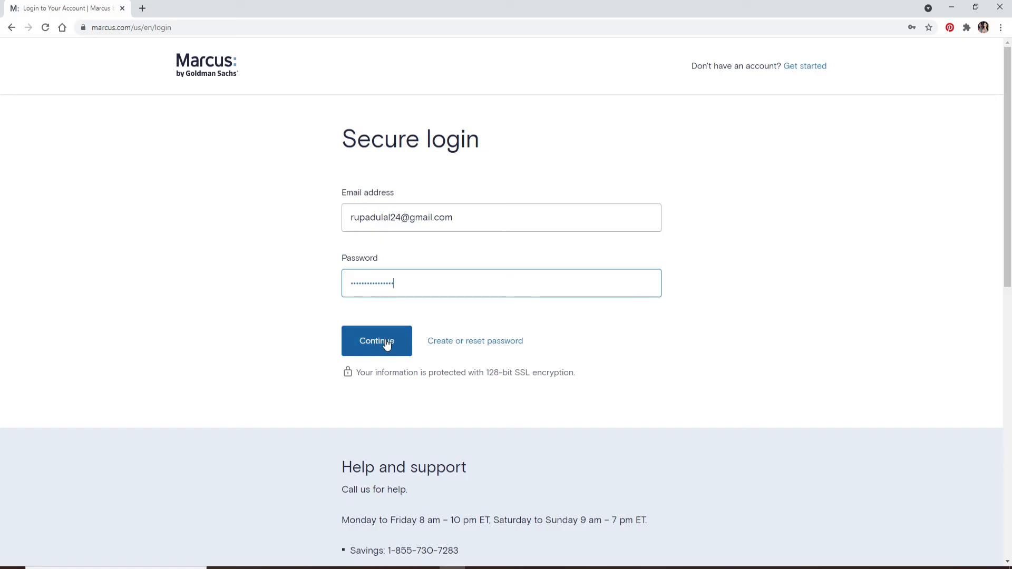
mouse_move(952, 7)
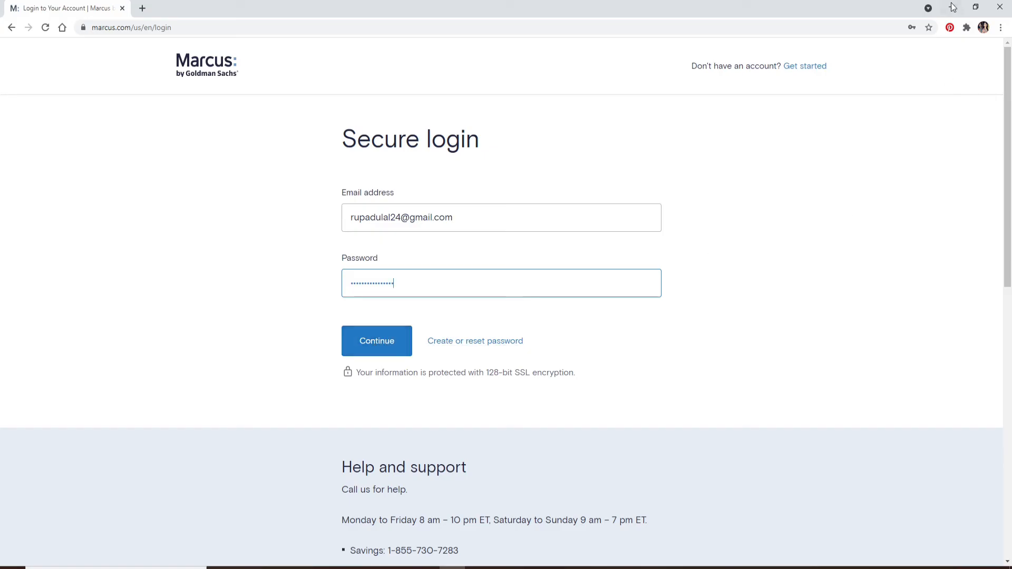